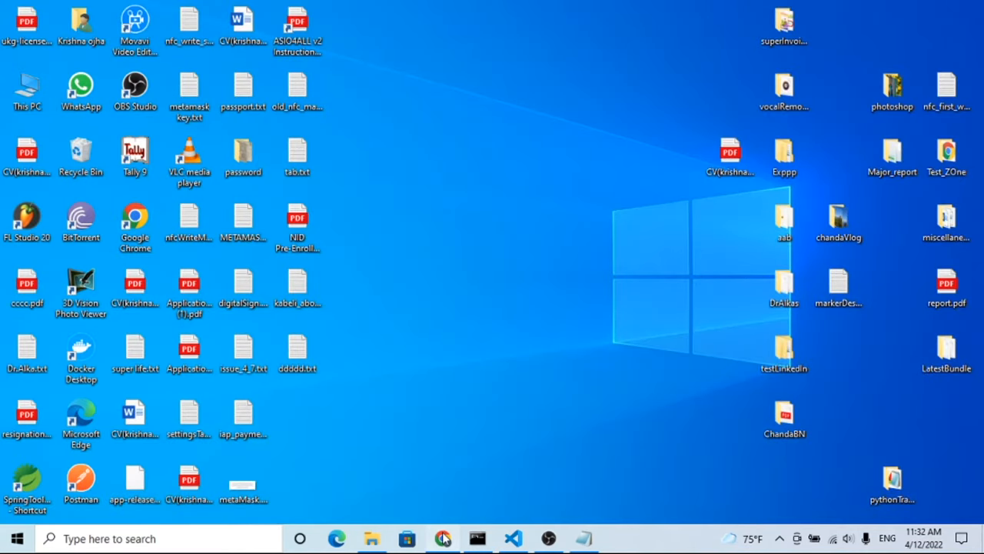
View the React app's missing-permissions error, then switch to the Firebase Console's Firestore data for TestContainer.
{"action": "left_click", "coordinate": [443, 538]}
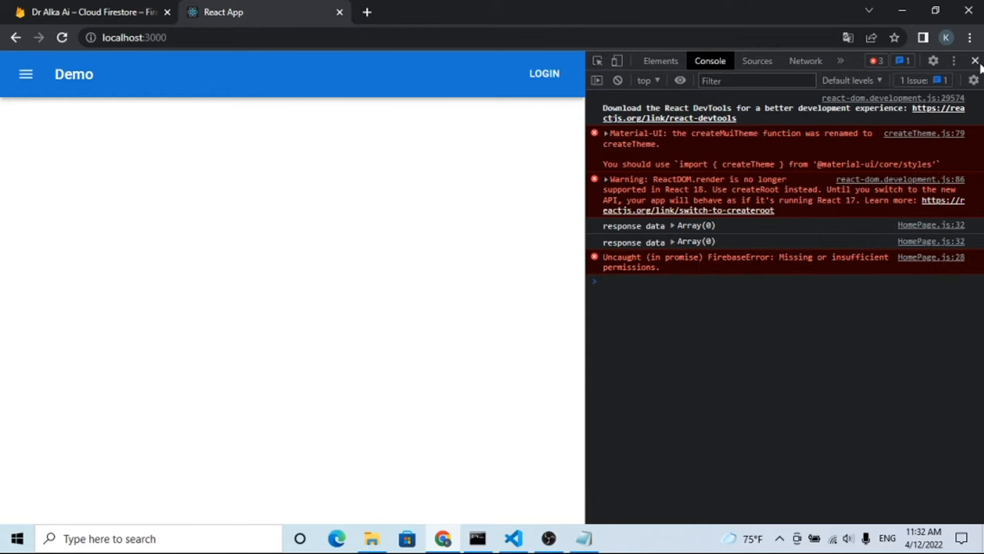
{"action": "left_click", "coordinate": [89, 12]}
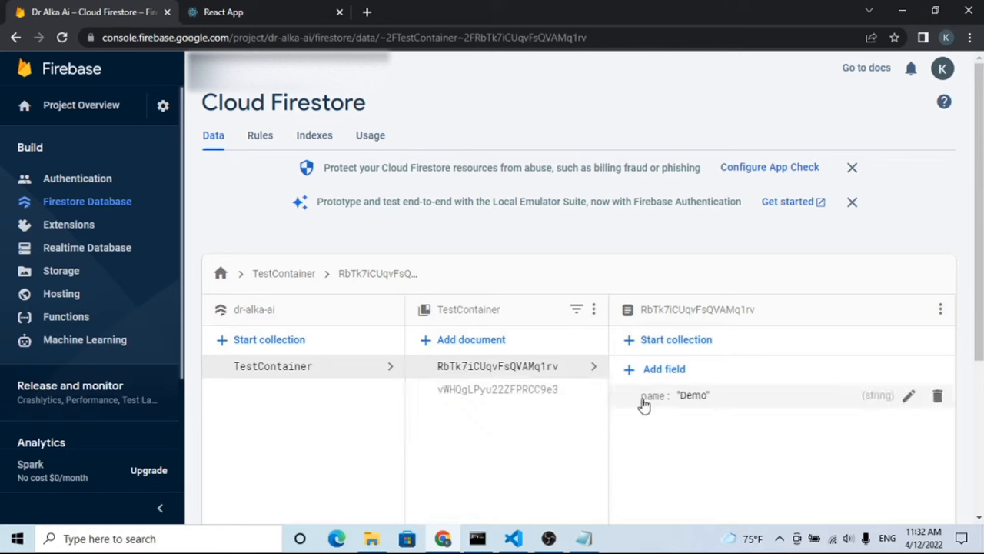
Show the Firestore Rules view with the current deny-all read/write rules.
{"action": "left_click", "coordinate": [498, 389]}
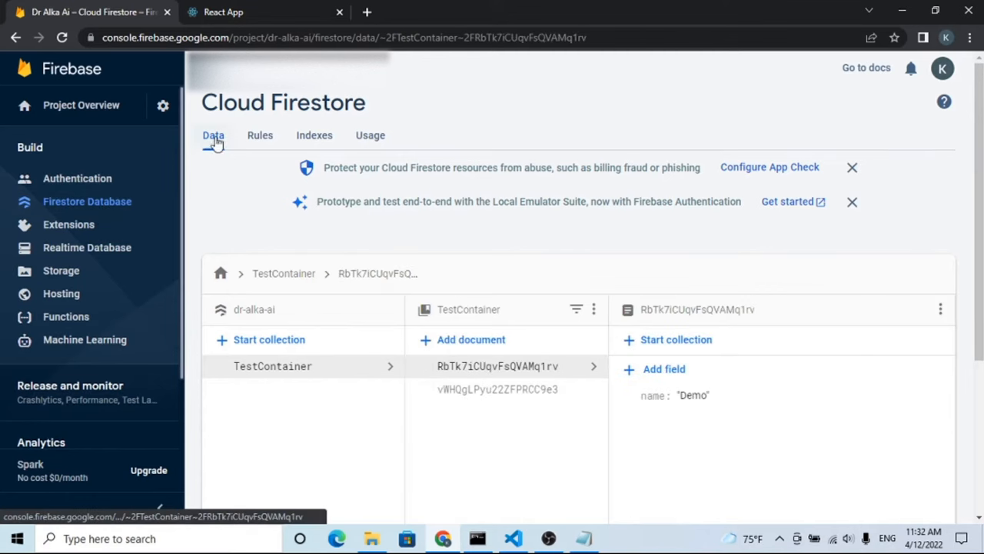
{"action": "left_click", "coordinate": [260, 136]}
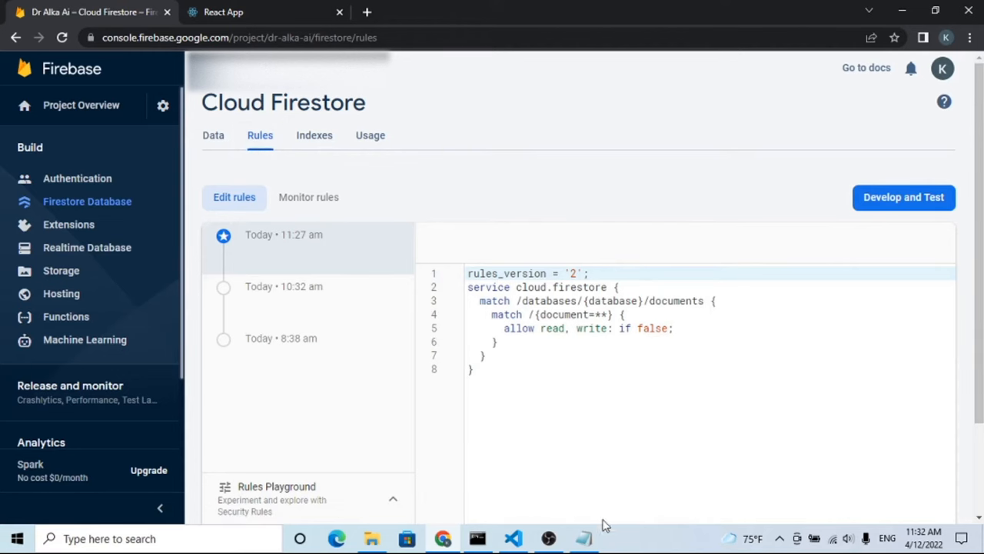
Replace 'false' in the allow read, write rule with request.time > timestamp.date(2020, 9, 10) from Notepad.
{"action": "left_click", "coordinate": [583, 538]}
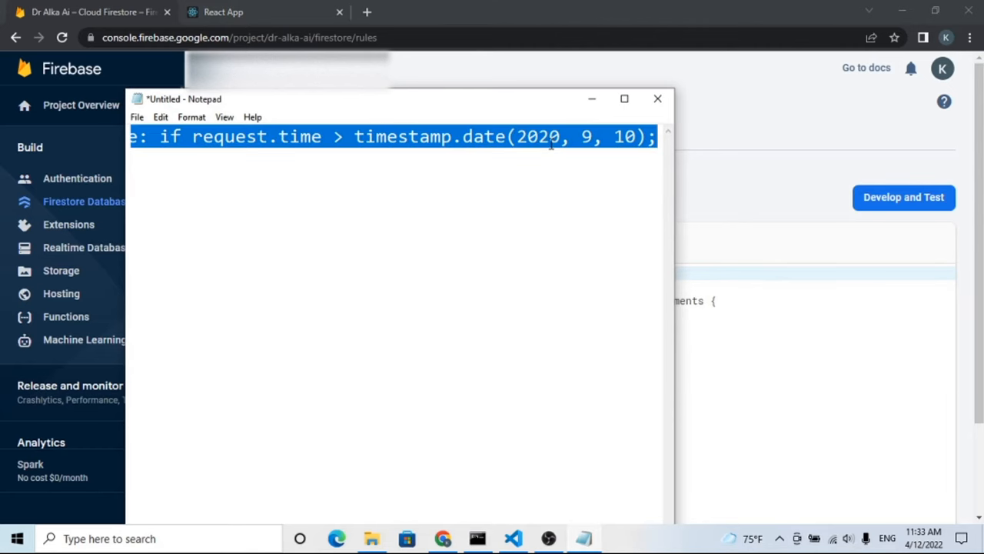
{"action": "mouse_move", "coordinate": [624, 98]}
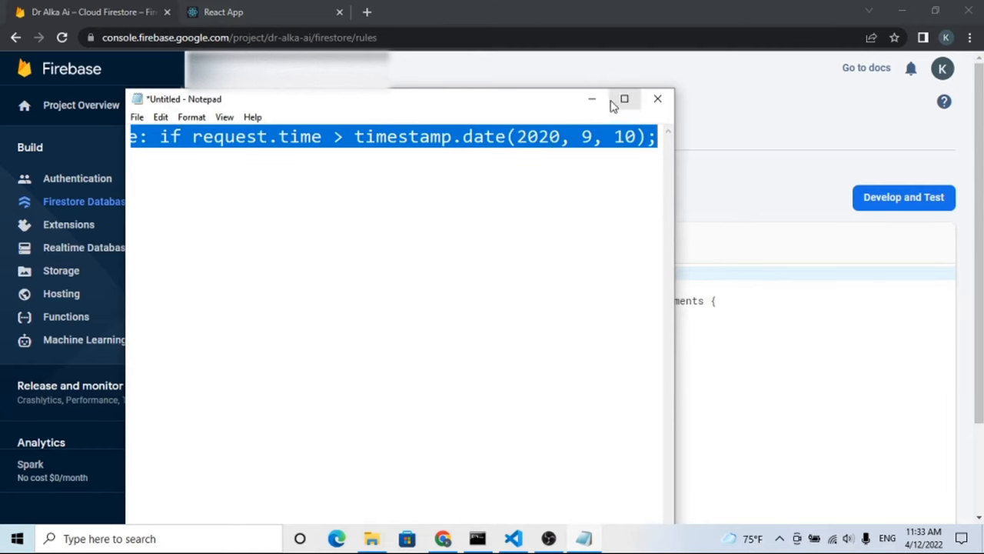
{"action": "left_click", "coordinate": [658, 99]}
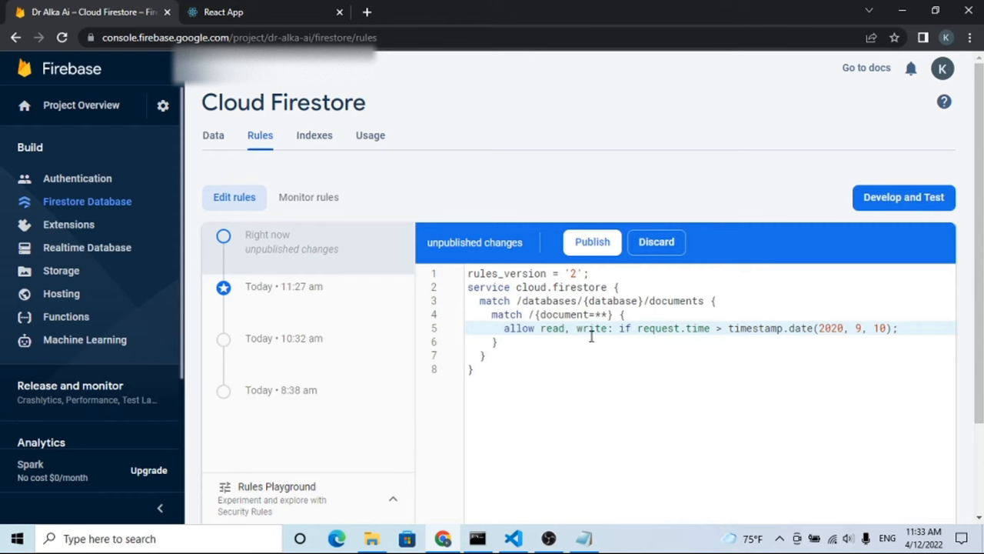
{"action": "mouse_move", "coordinate": [853, 328]}
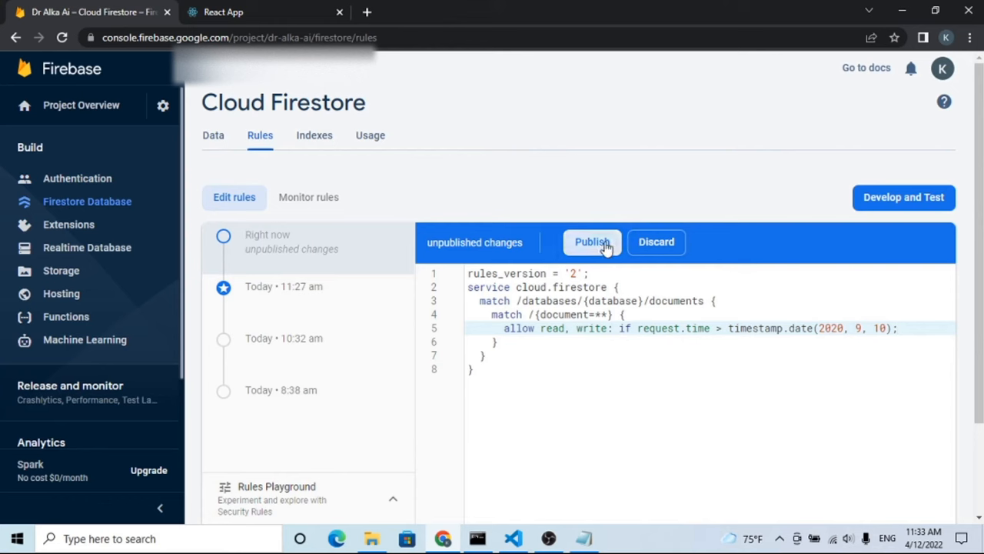
Publish the updated Firestore security rules.
{"action": "left_click", "coordinate": [592, 242]}
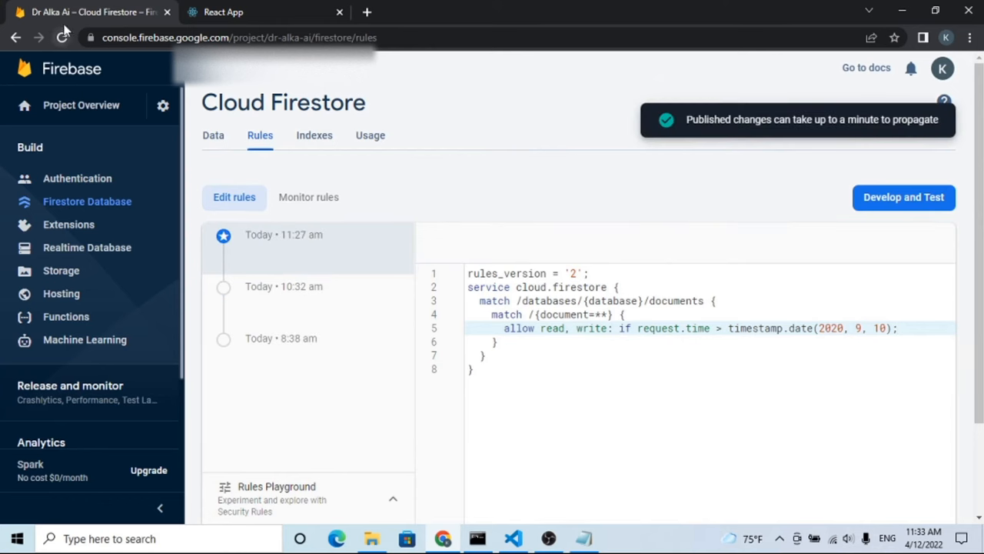
Reload the React app so it lists Firestore documents 'Demo' and 'Demo 2', highlighting 'Demo 2'.
{"action": "left_click", "coordinate": [223, 13]}
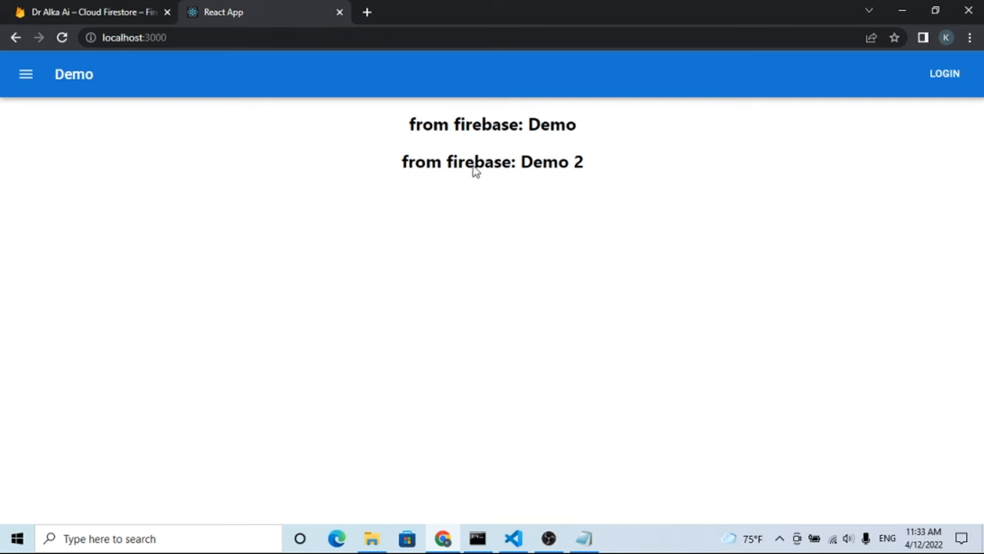
{"action": "double_click", "coordinate": [550, 162]}
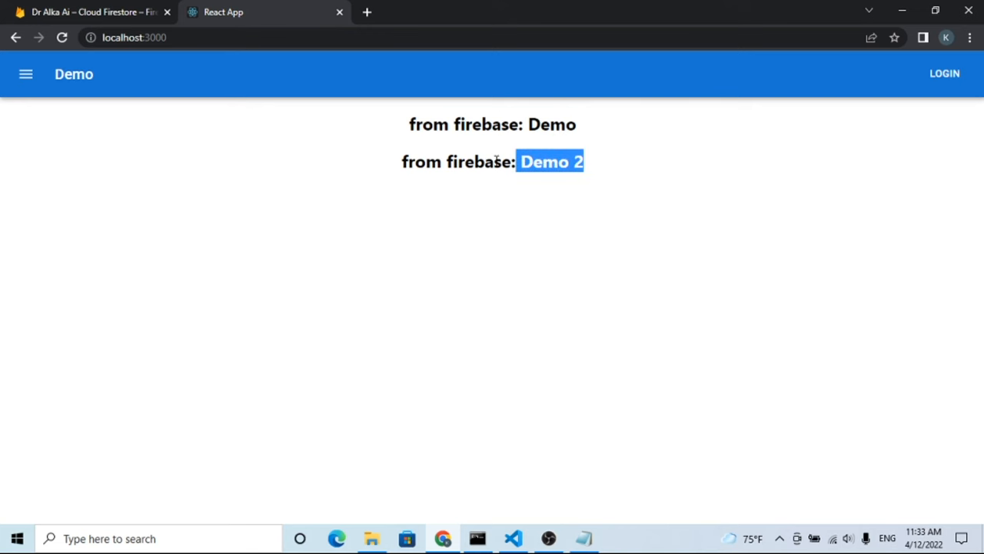